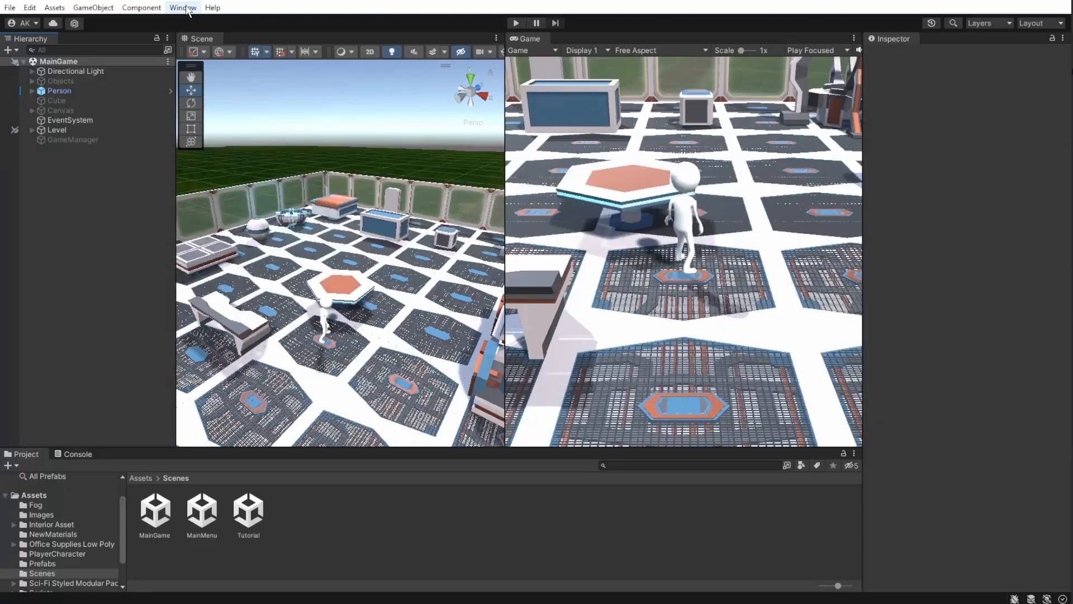
- Bring up the scene's Lighting settings from the Window > Rendering menu
left_click(182, 8)
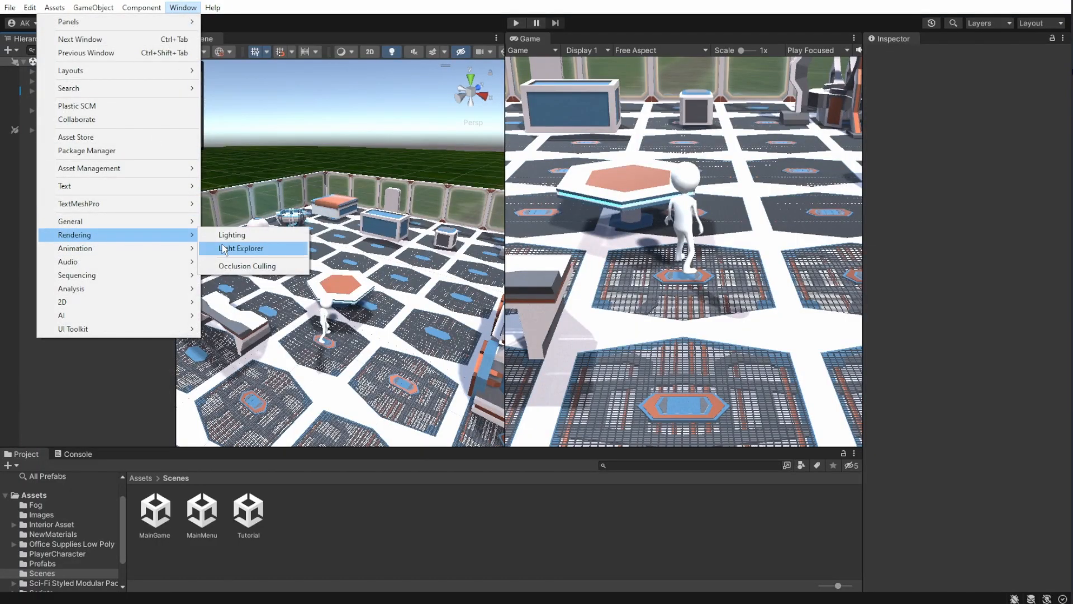
left_click(231, 235)
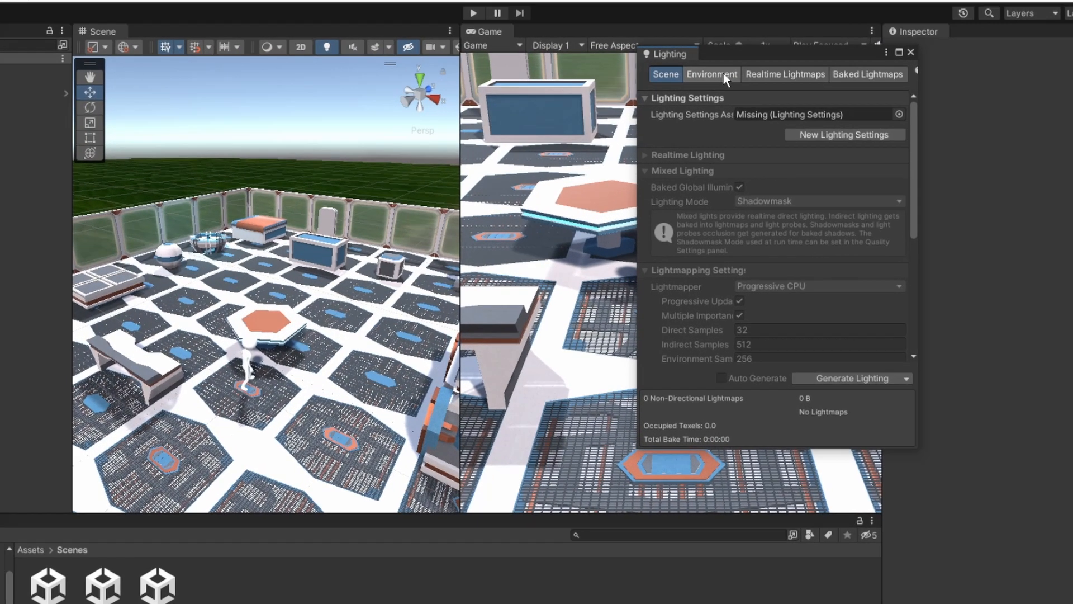
- Enable Fog in the Environment settings and set its density to 0.05
left_click(710, 73)
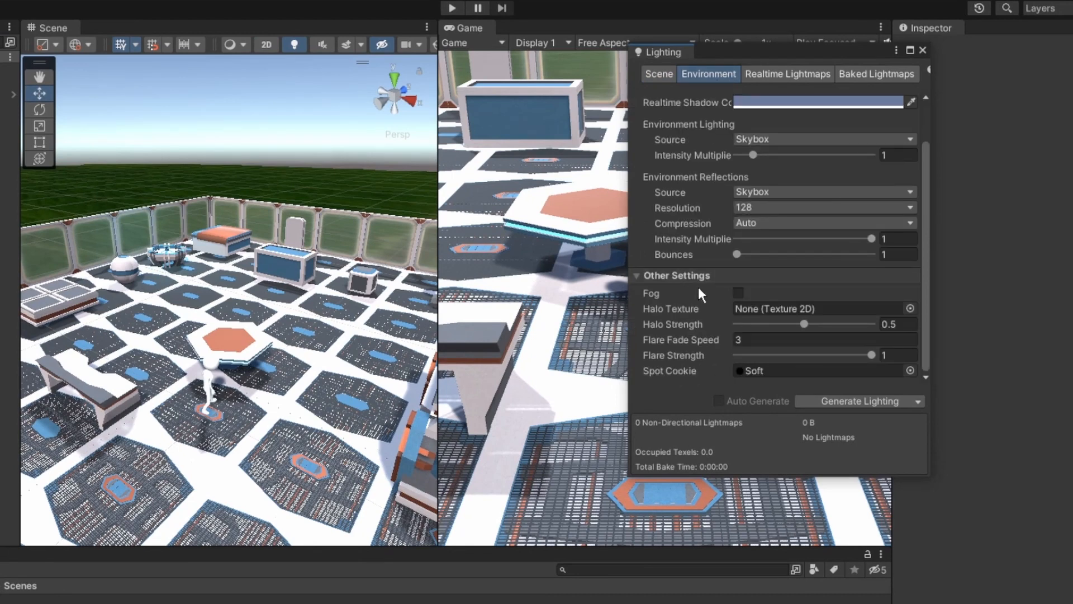
left_click(737, 293)
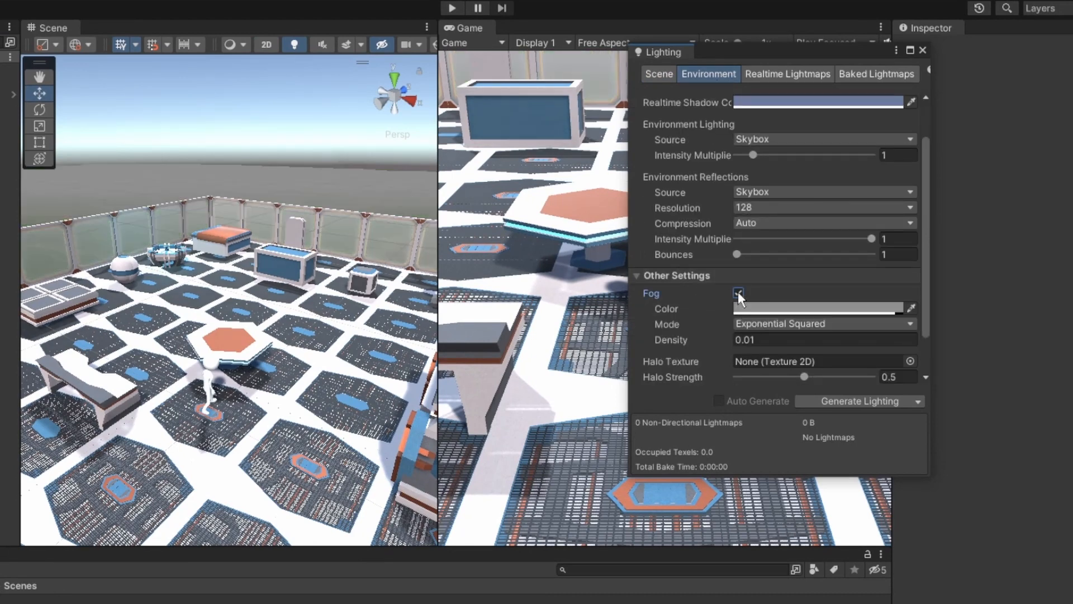
left_click(738, 293)
type("0.02")
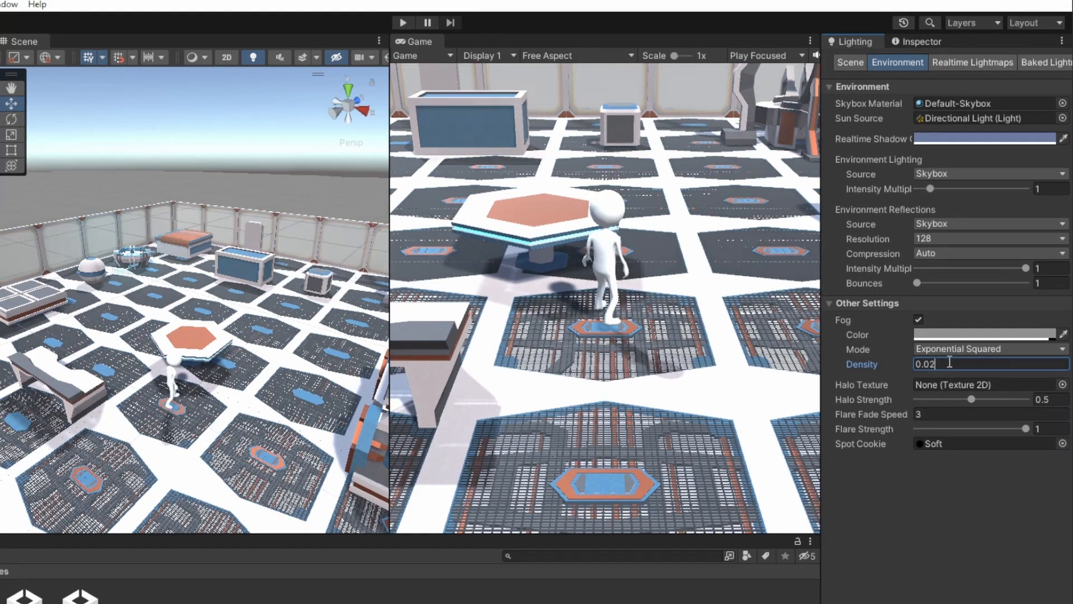
type("0.05")
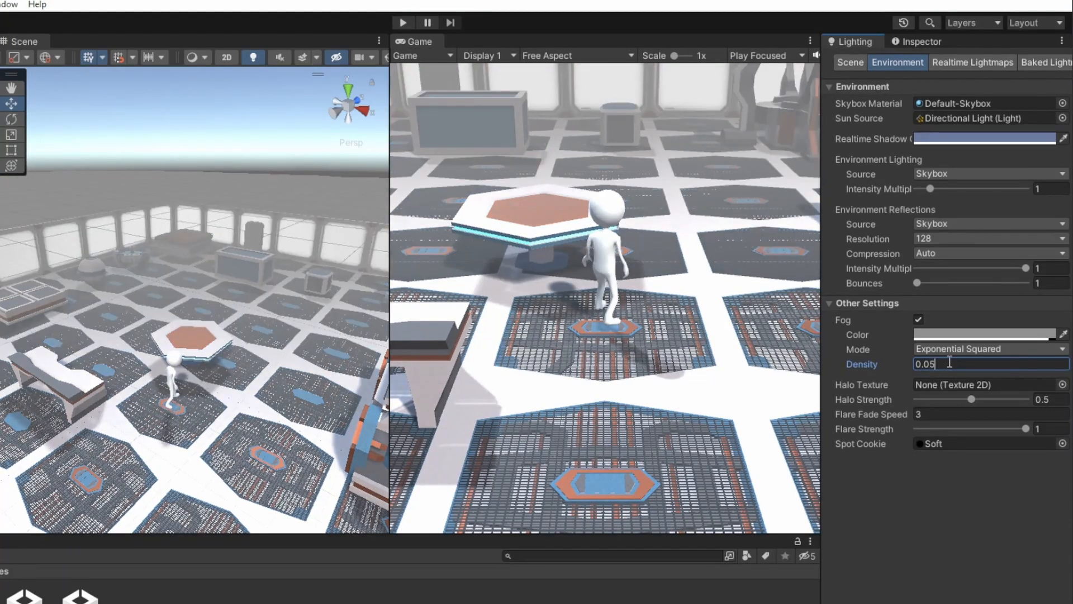
left_click(987, 349)
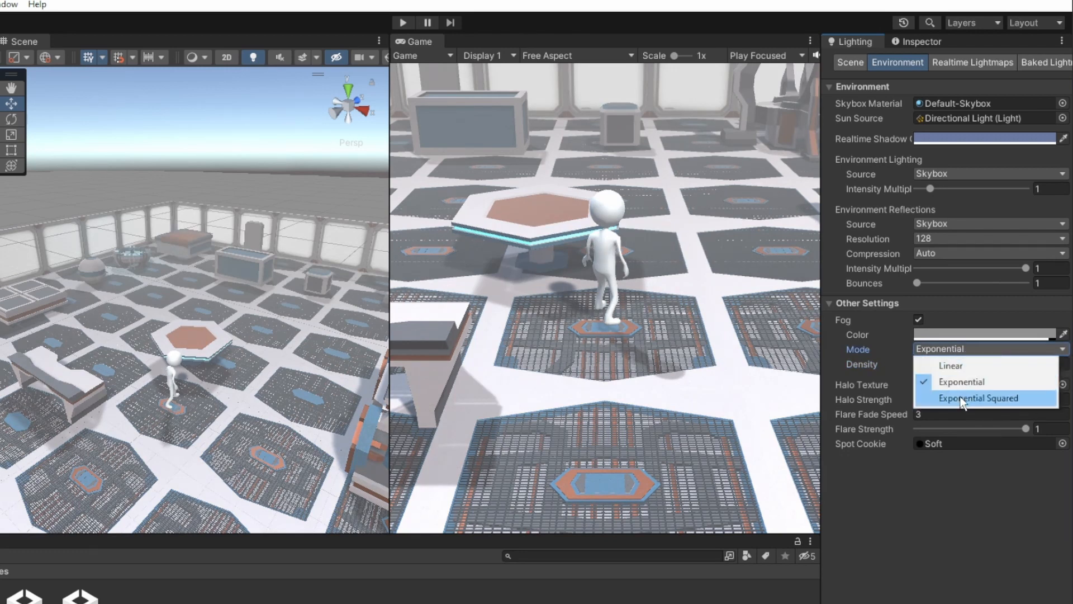
- Switch fog mode to Linear with start distance 10 and end distance 15
left_click(978, 398)
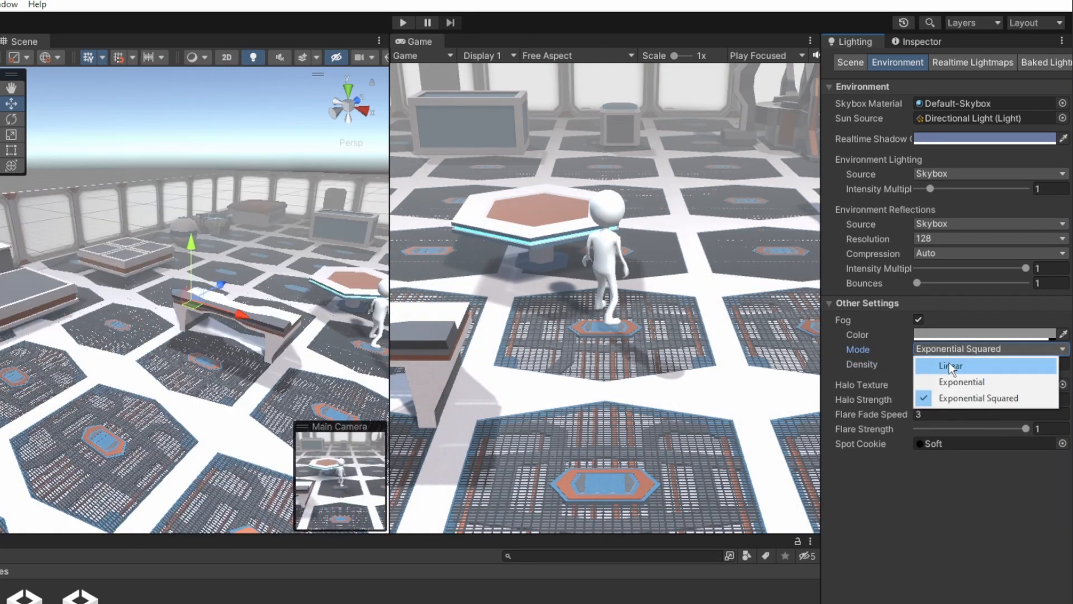
left_click(950, 366)
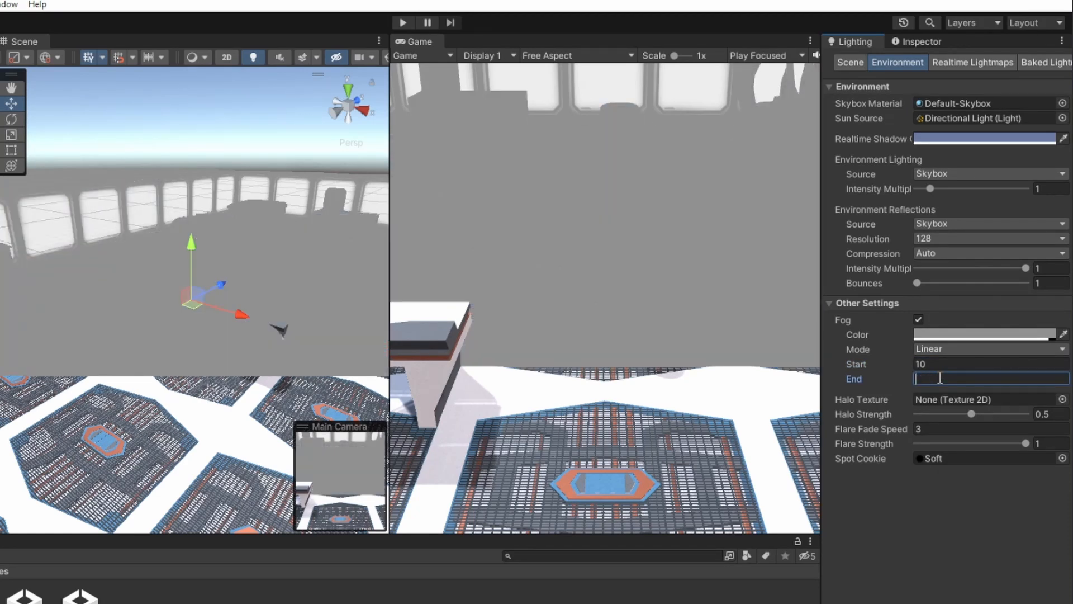
type("15")
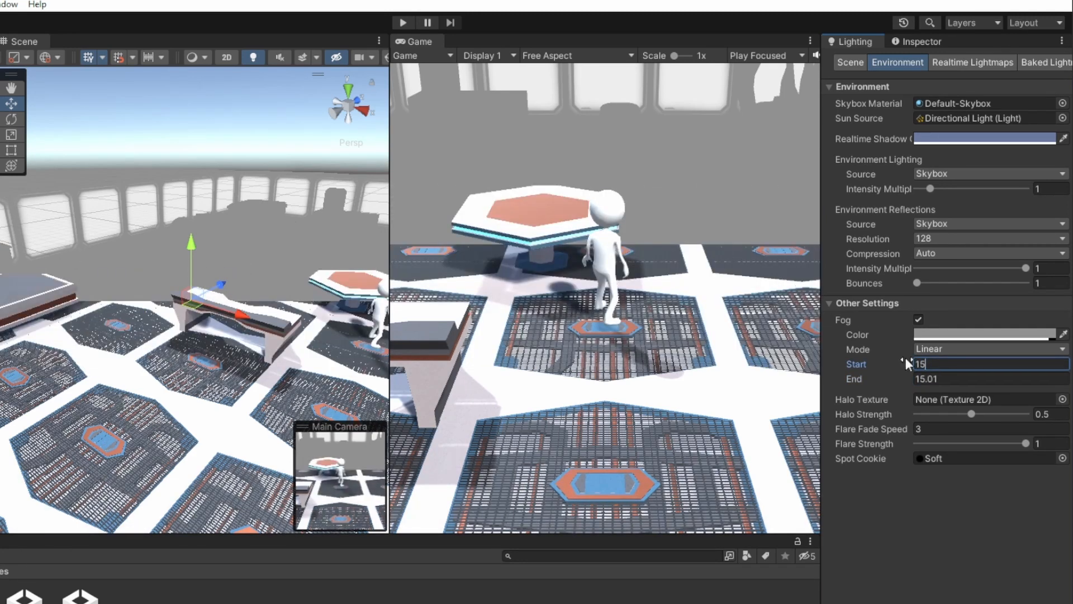
left_click(989, 377)
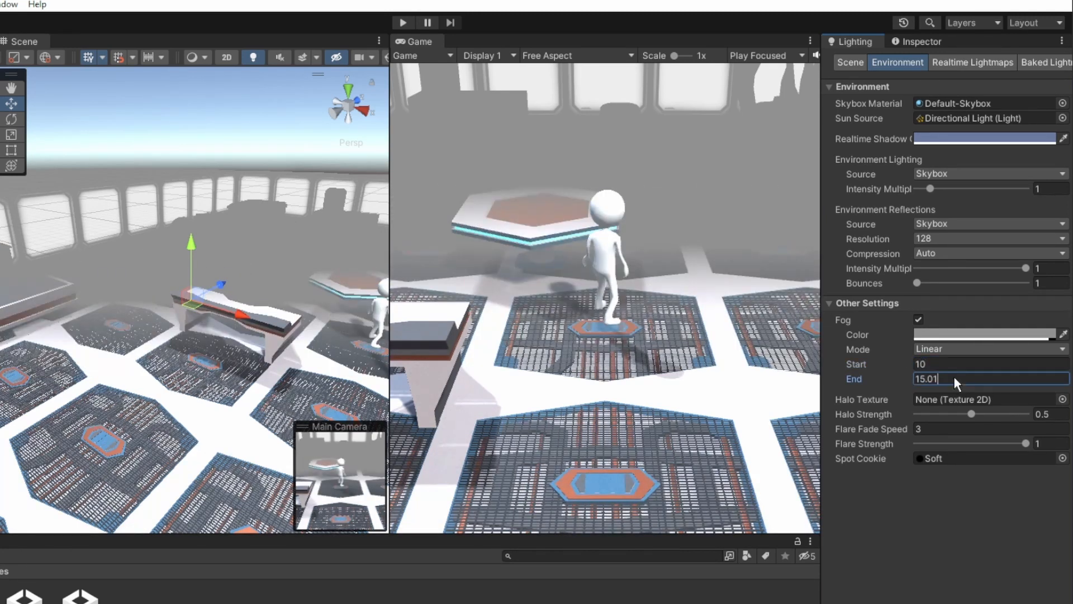
left_click(985, 334)
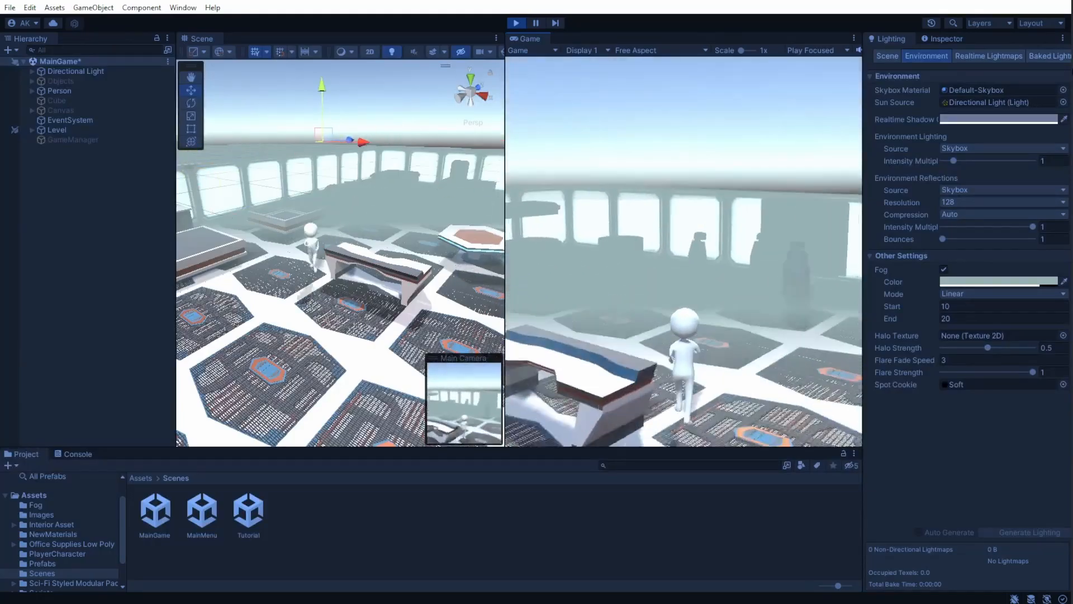
- Start creating a new Fog particle system object from the Hierarchy
right_click(59, 91)
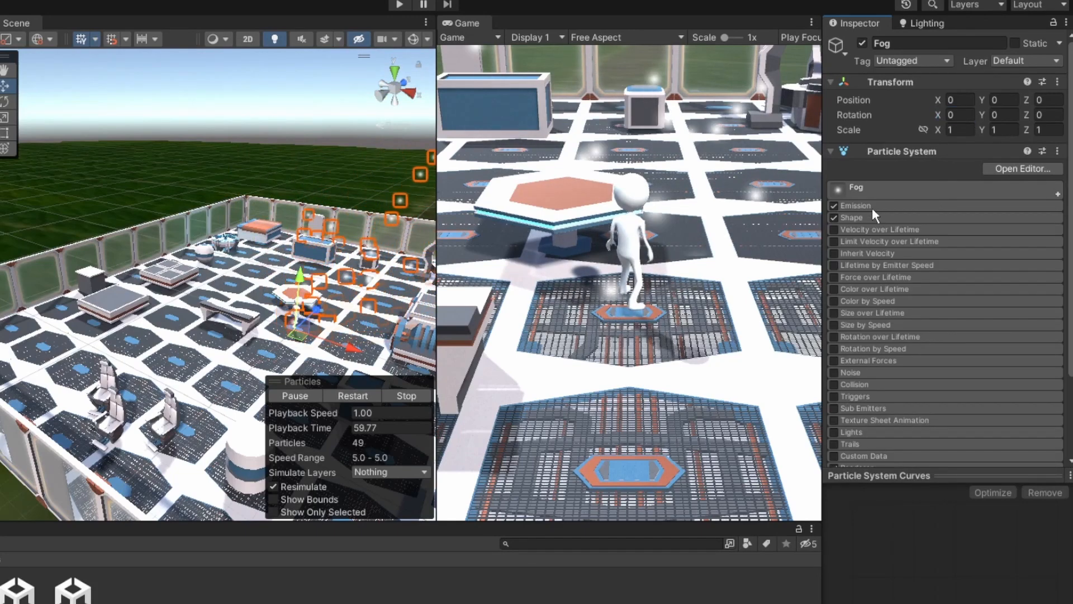
- Set the Fog particles' Start Size to a random range of 15 to 25
left_click(852, 218)
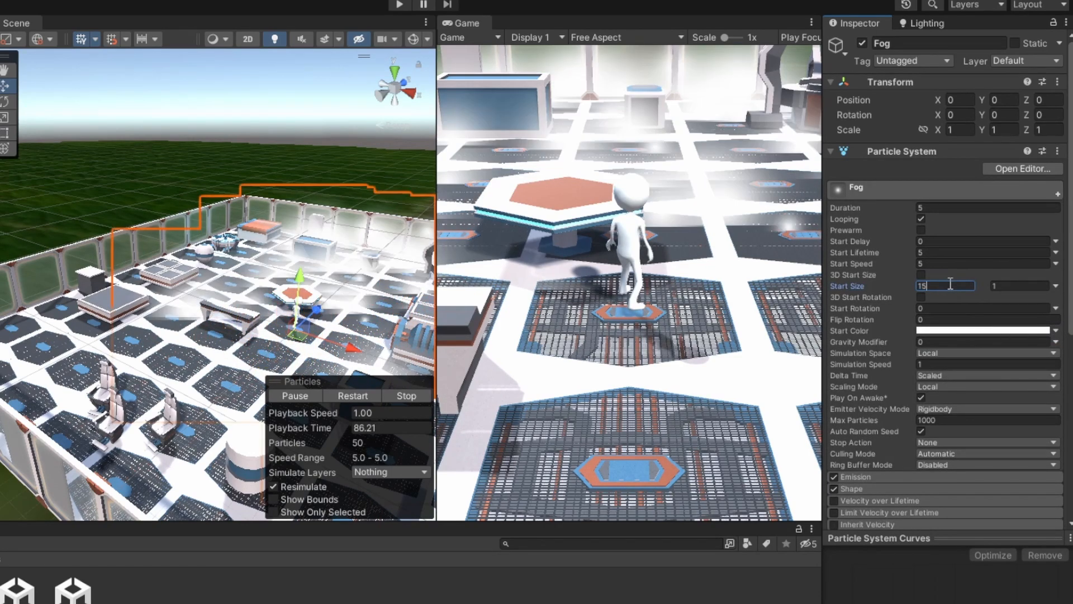
type("25")
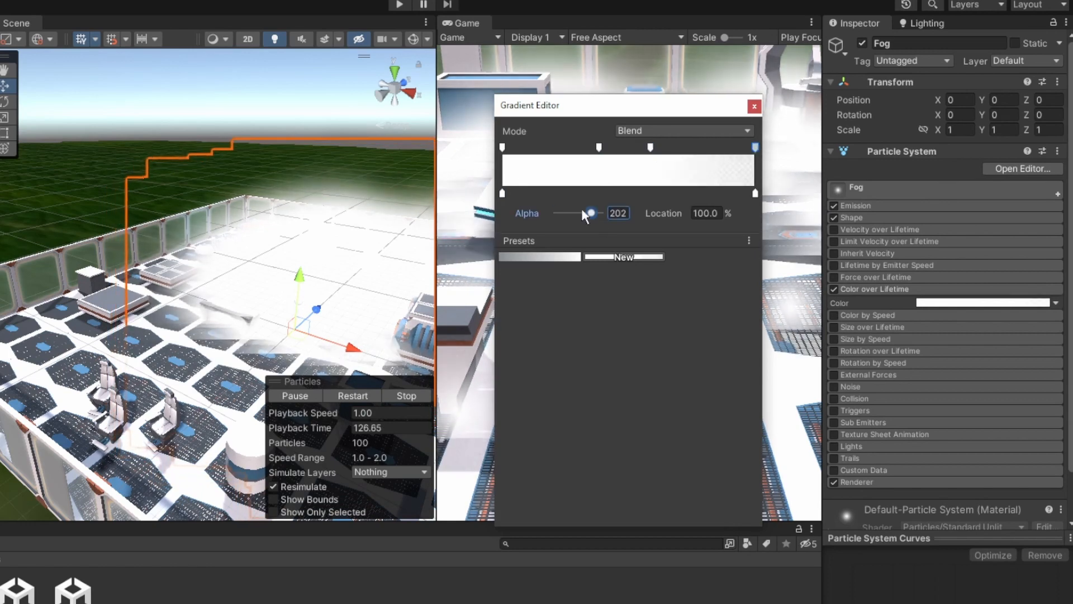
- Set the Color over Lifetime gradient's end alpha to 202 so particles fade
left_click(752, 105)
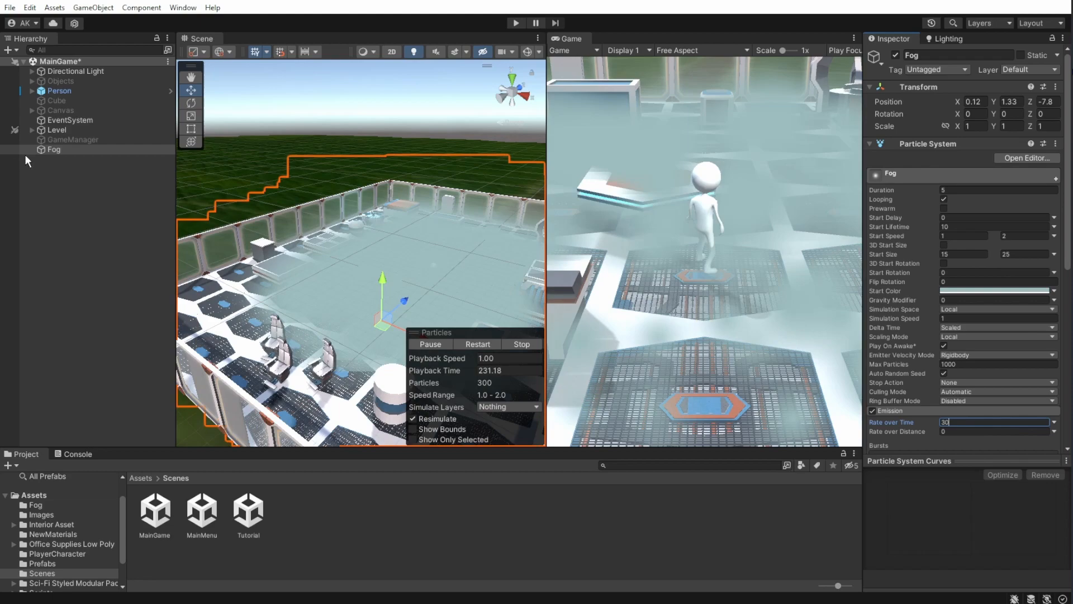
- Parent the Fog system to the Person character, stop Play mode and reopen the Lighting settings
left_click(32, 91)
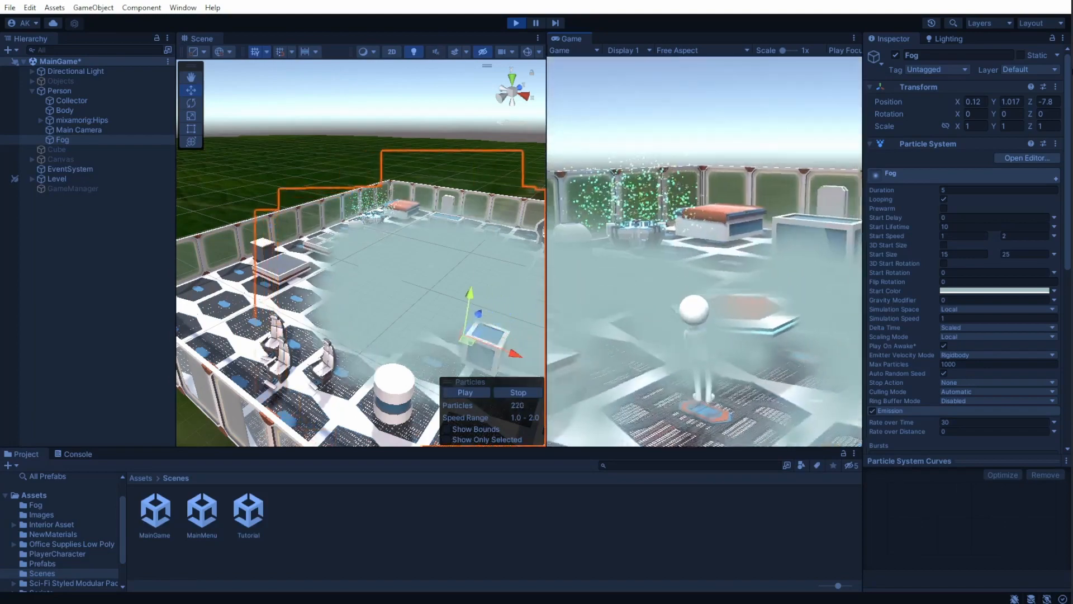
left_click(516, 23)
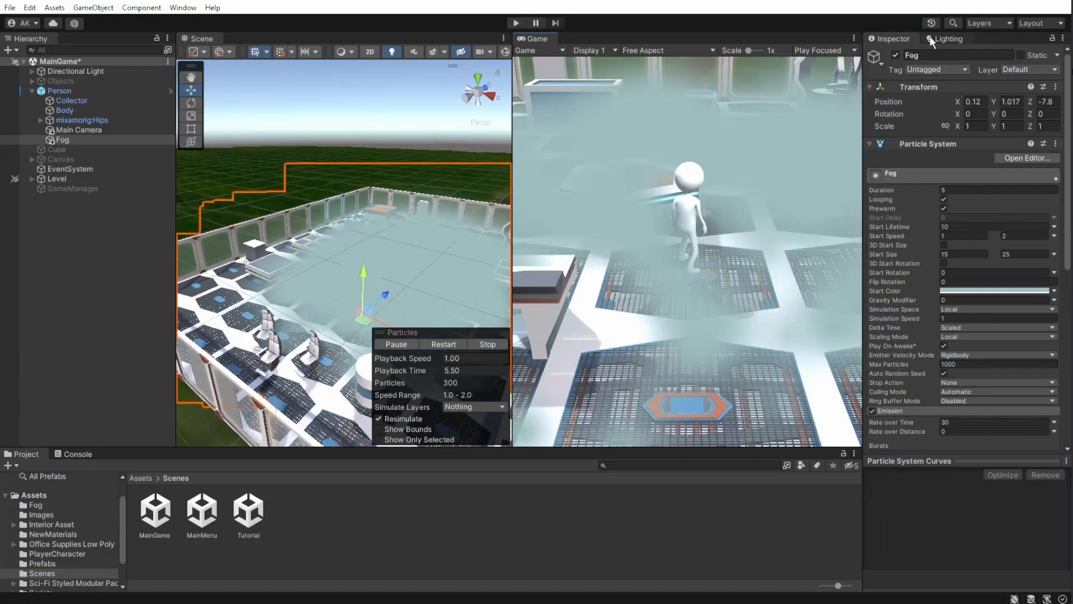
left_click(950, 39)
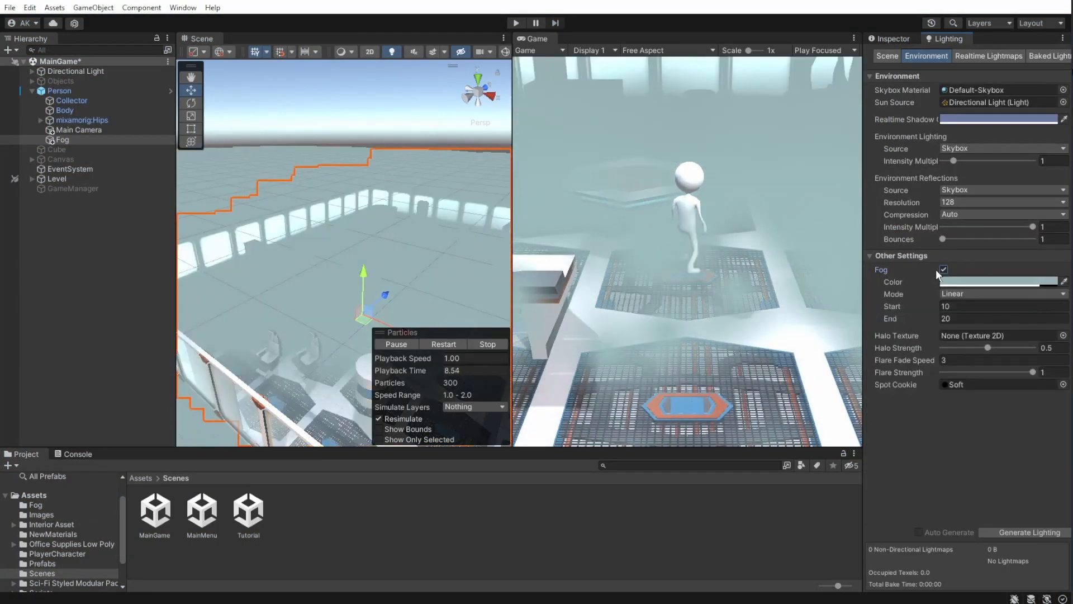